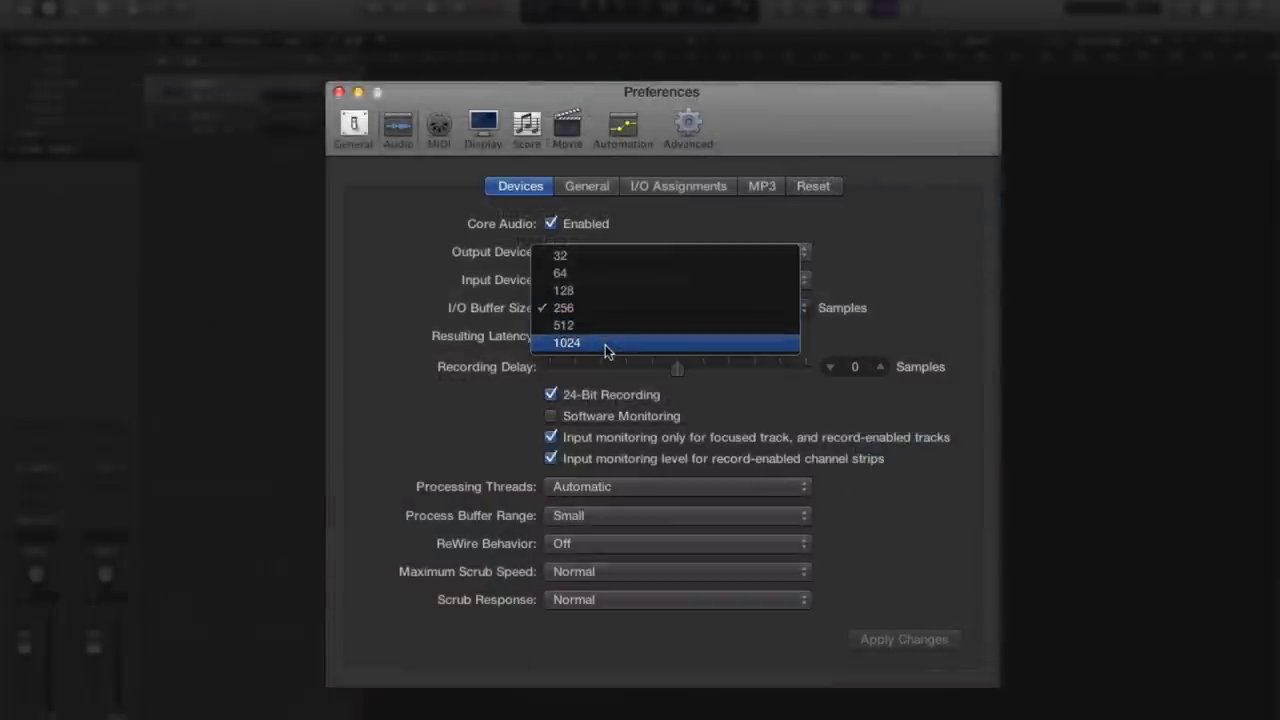
Set Logic Pro X's I/O buffer size to 1024 samples in the audio device preferences
left_click(566, 342)
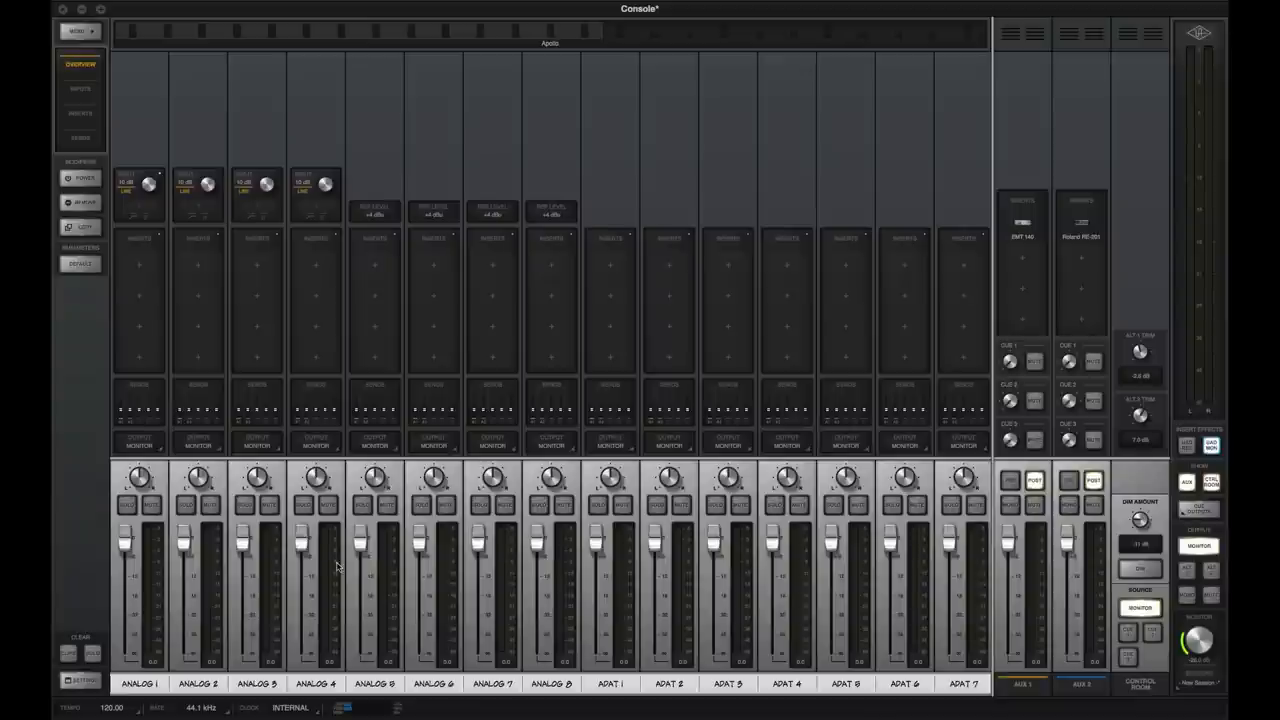
mouse_move(376, 120)
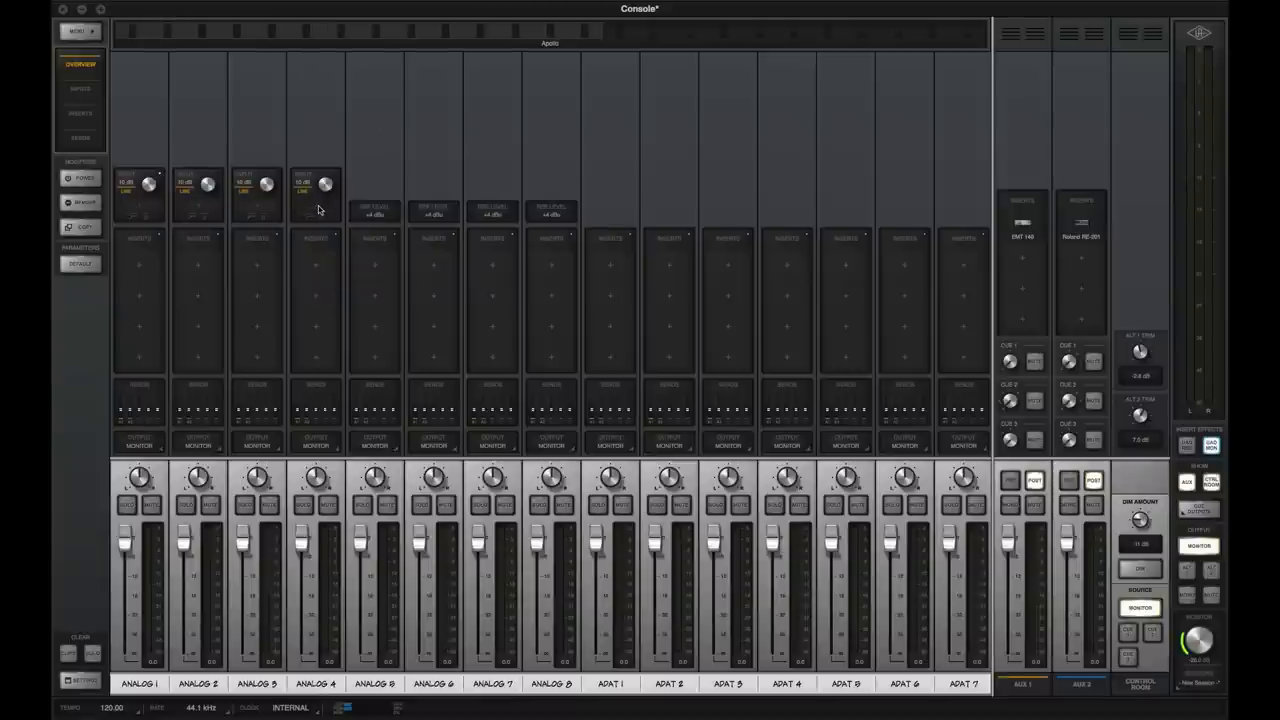
left_click(316, 184)
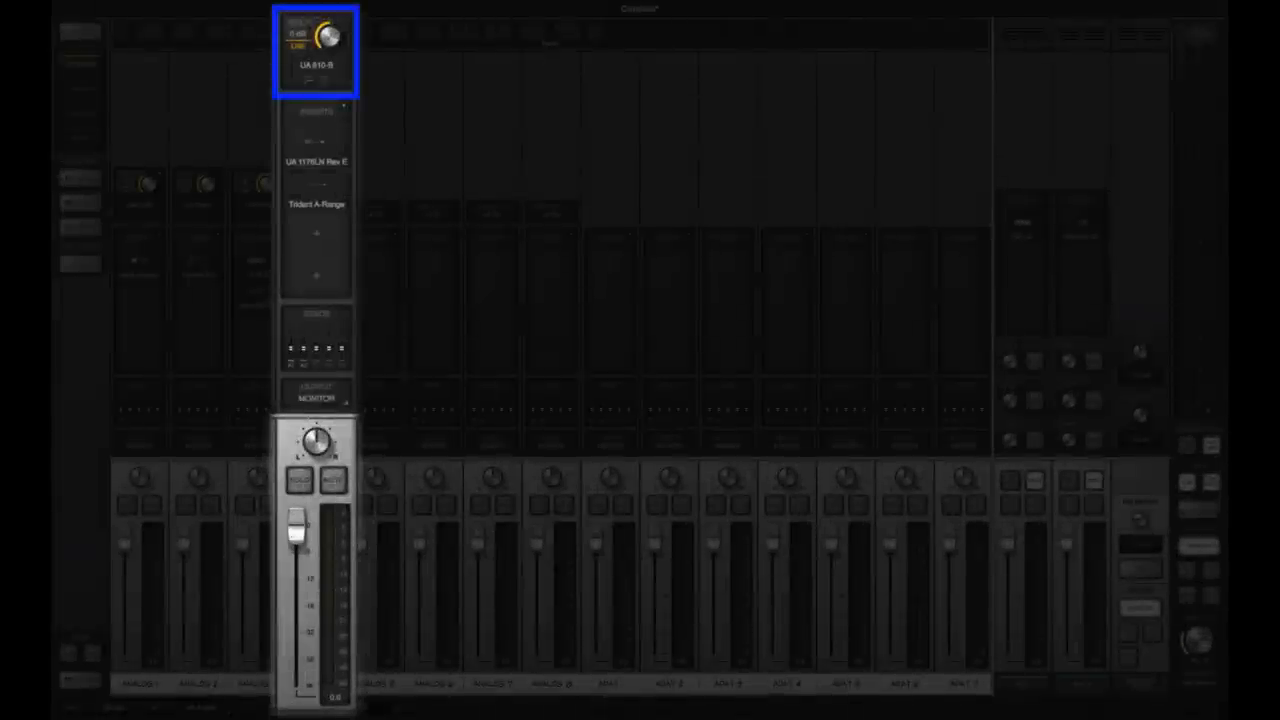
left_click(316, 340)
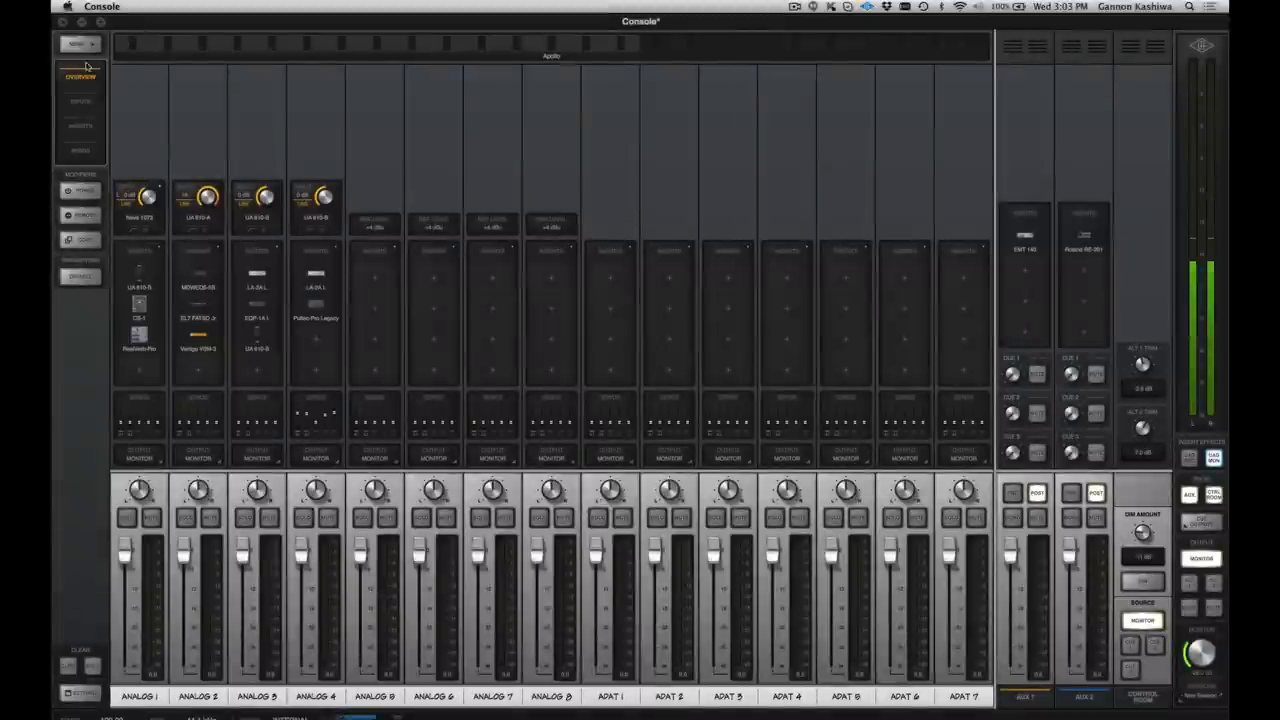
From the UAD menu-bar drop-down, choose to open an additional Console window
left_click(80, 124)
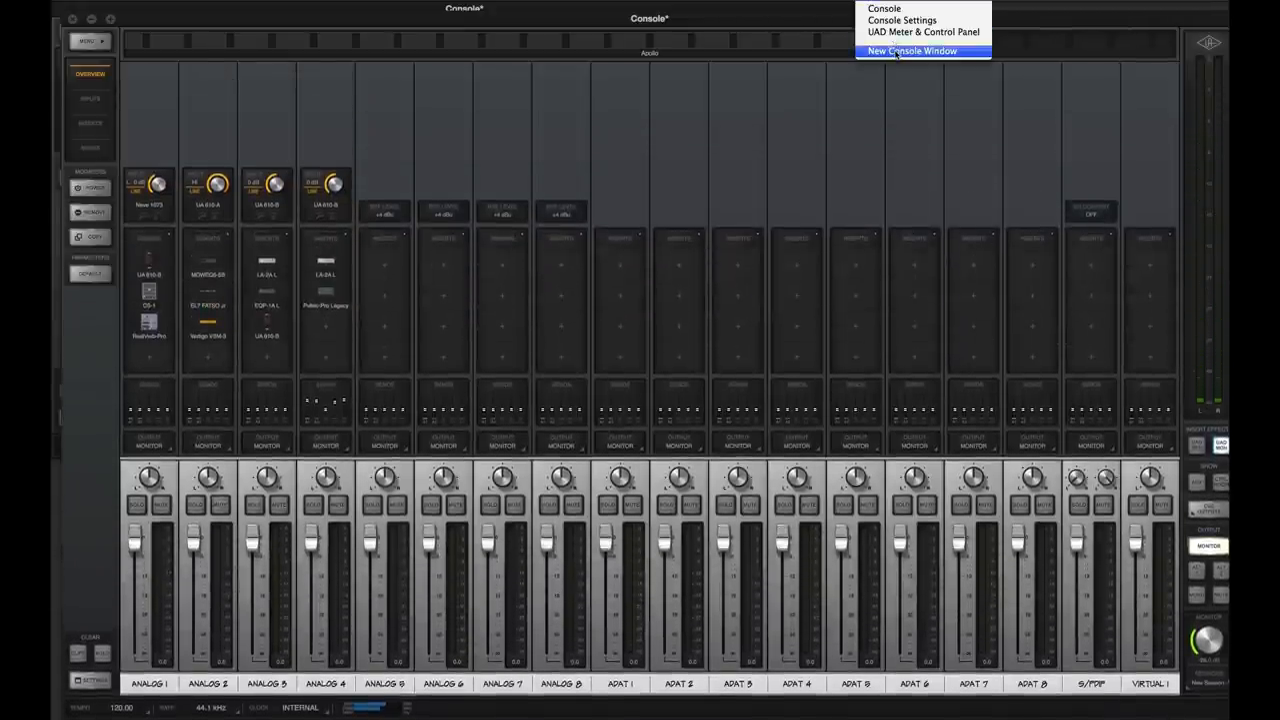
left_click(912, 50)
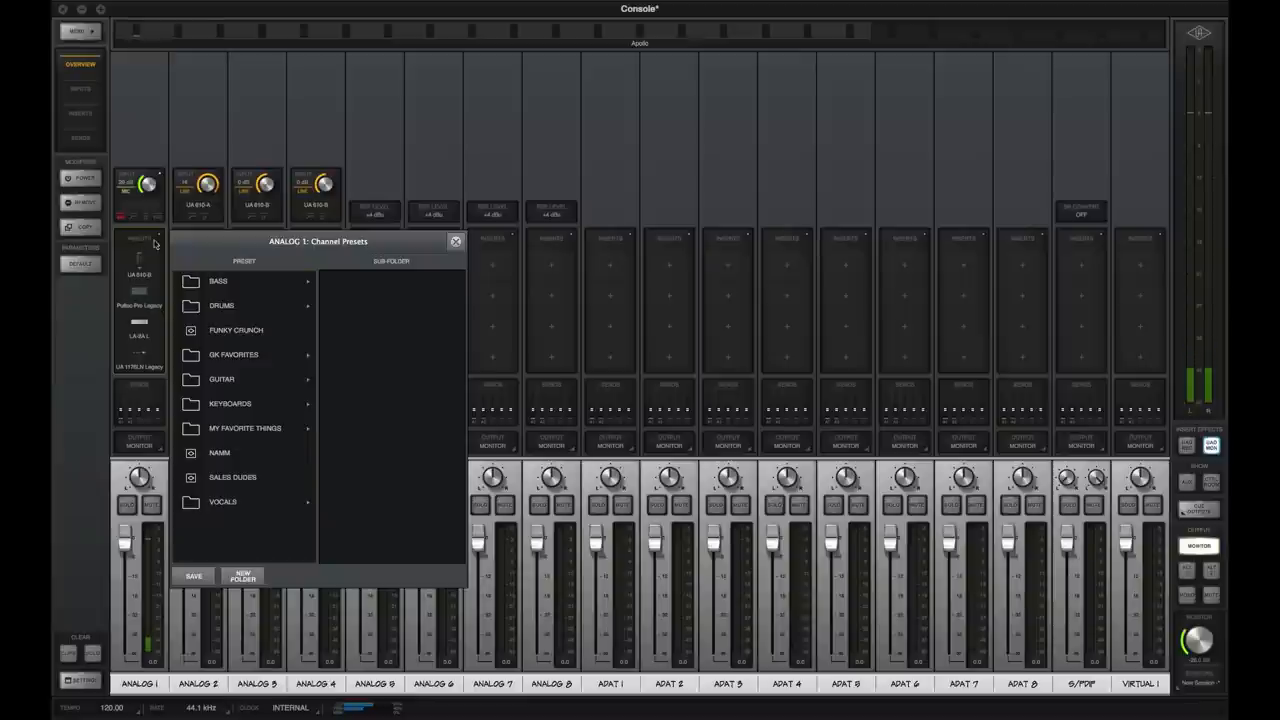
Expand the BASS folder in Analog 1's Channel Presets browser and pick a bass preset
left_click(218, 280)
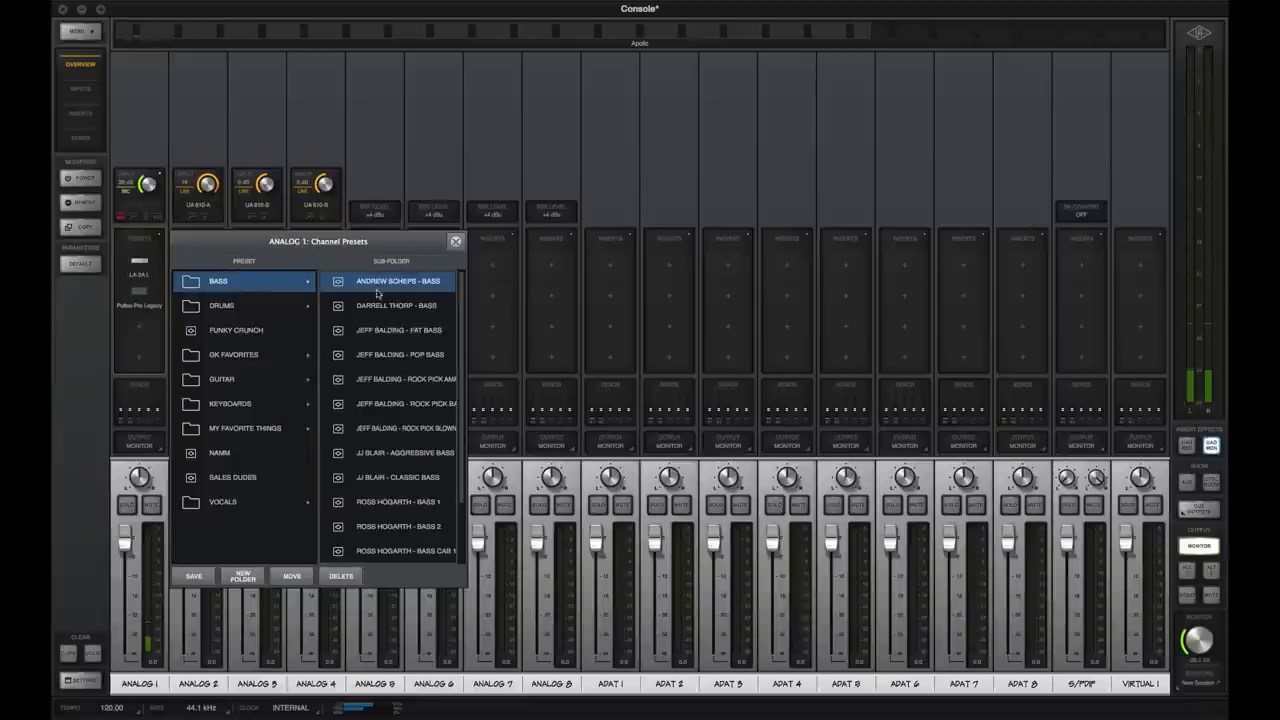
left_click(398, 330)
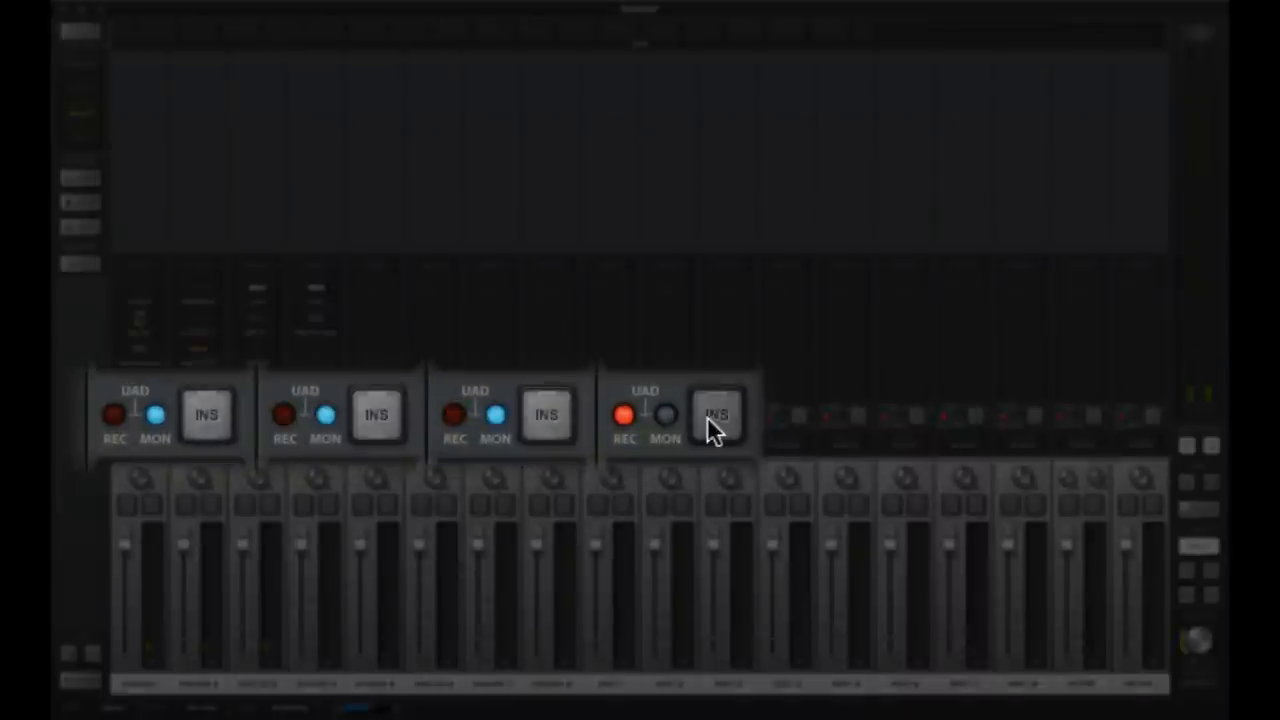
Toggle the fourth channel's UAD REC/MON insert switch between recorded and monitor-only
left_click(664, 414)
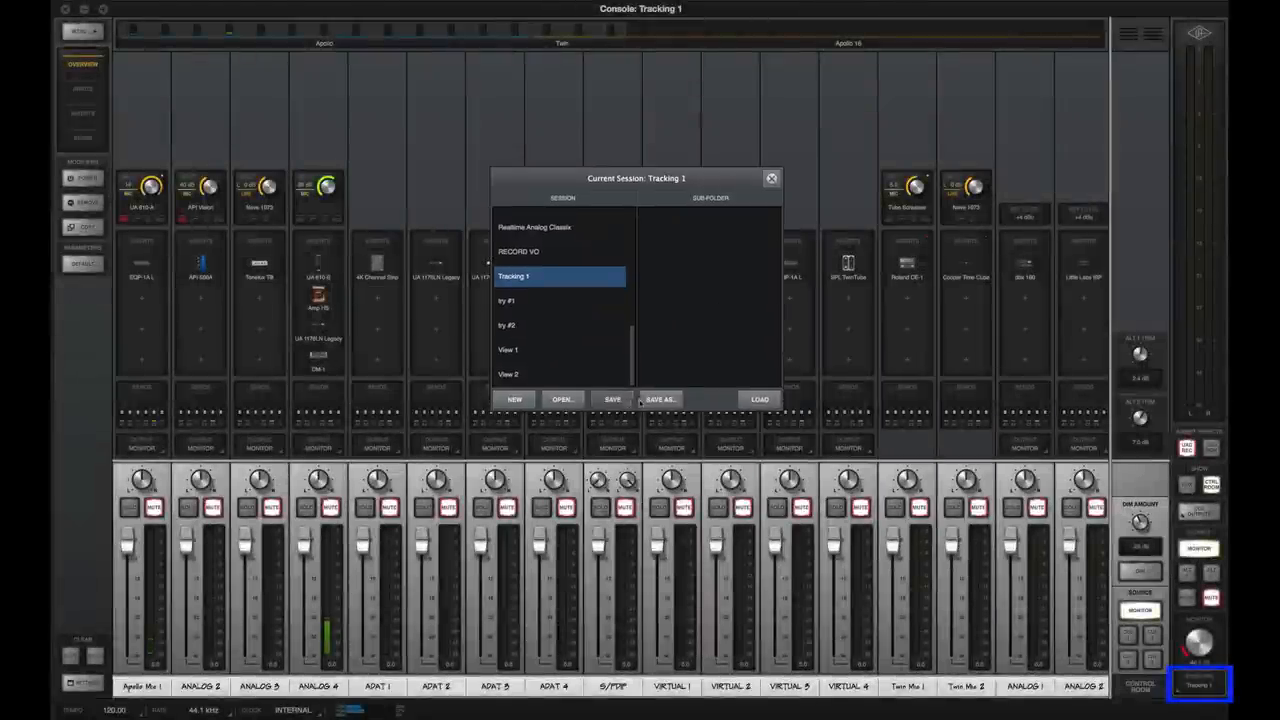
Save the mixer setup as a new session named 'Tracking 2' via Save As
left_click(660, 400)
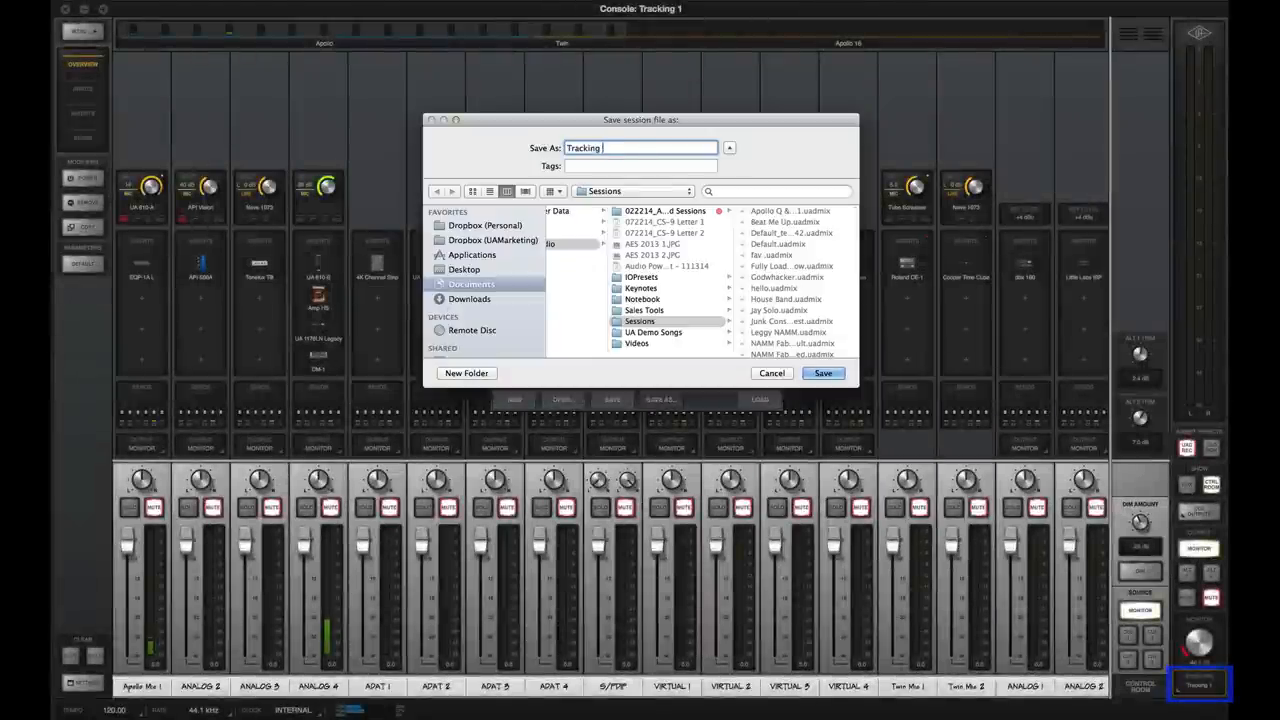
left_click(824, 374)
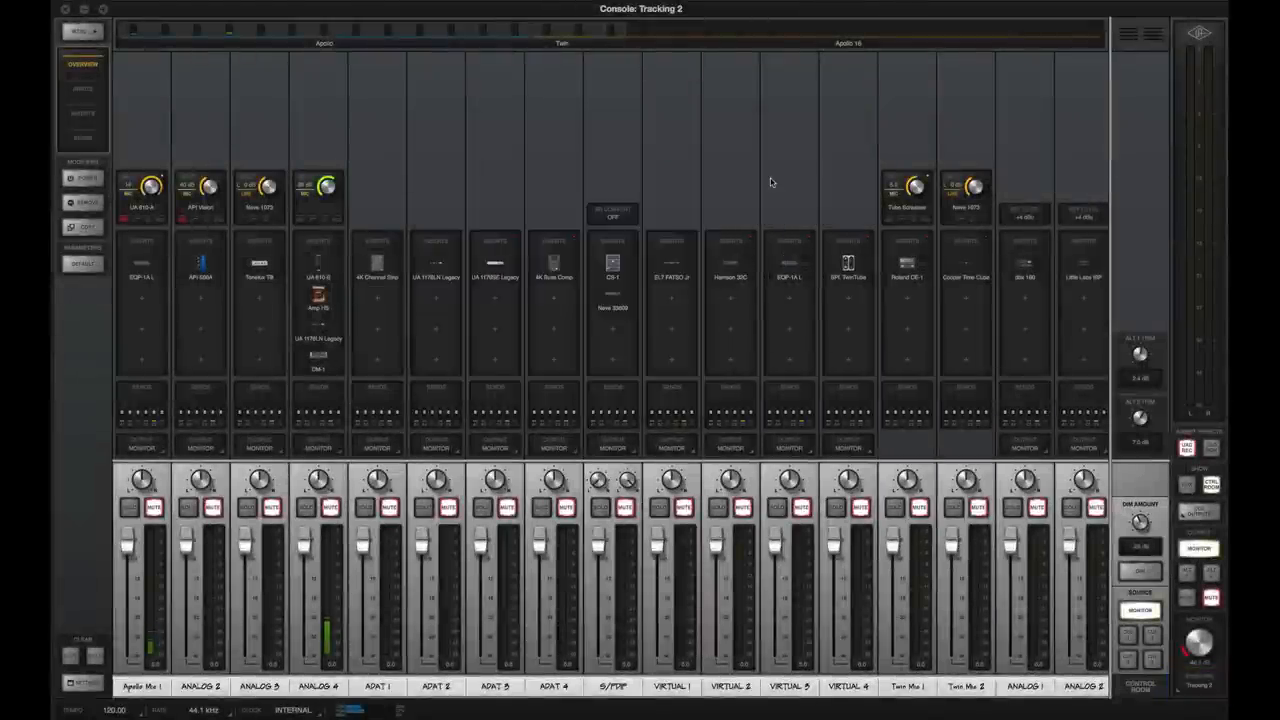